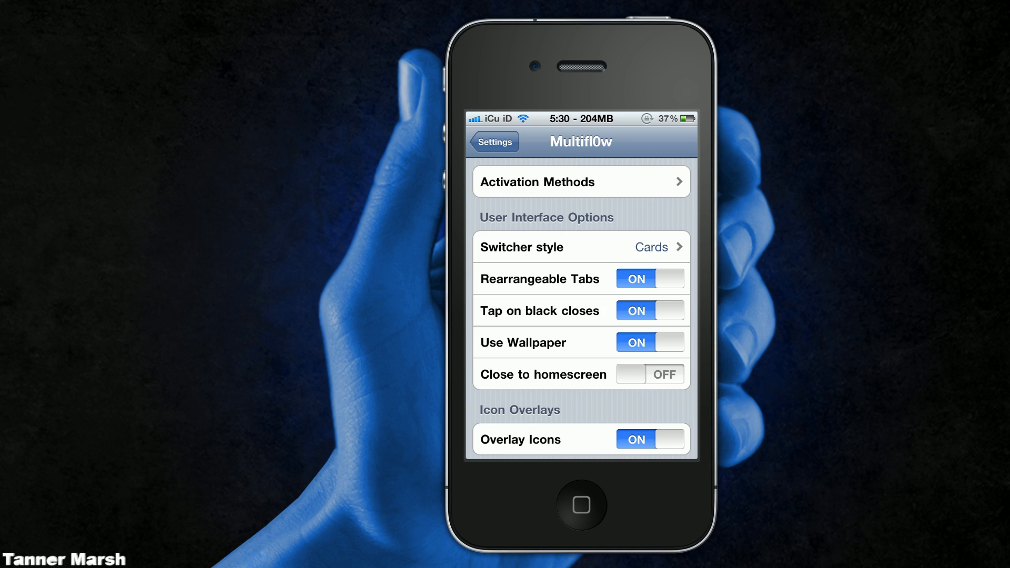
- Back out to the main Settings list, scroll, and reopen Multifl0w, now showing the Exposé style
left_click(493, 141)
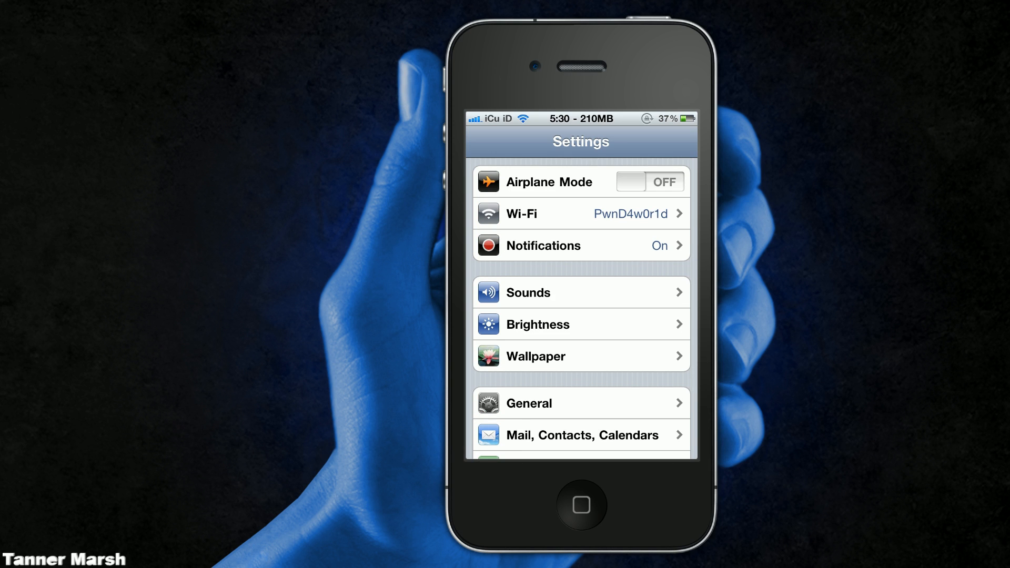
scroll("down", 3)
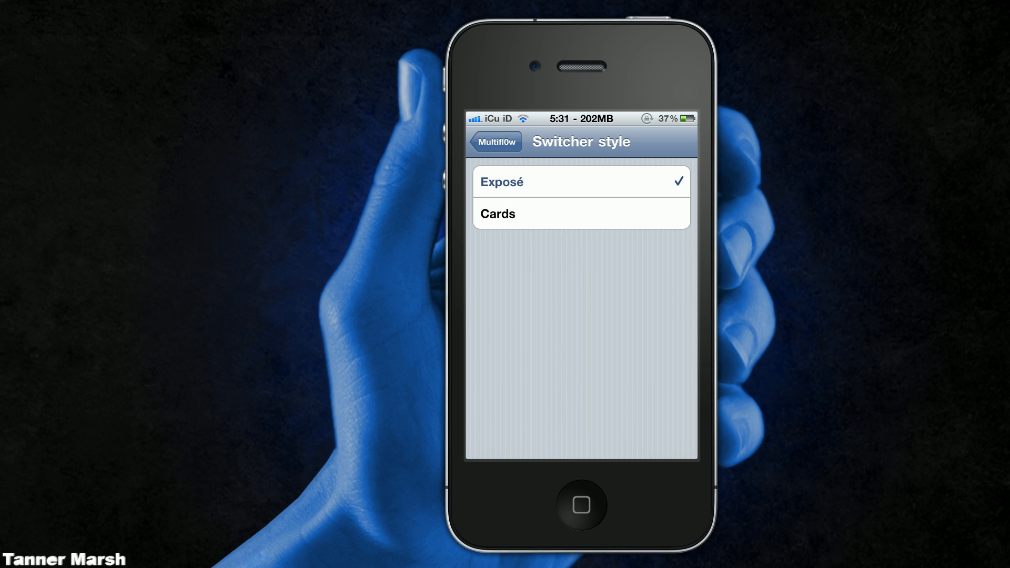
left_click(494, 142)
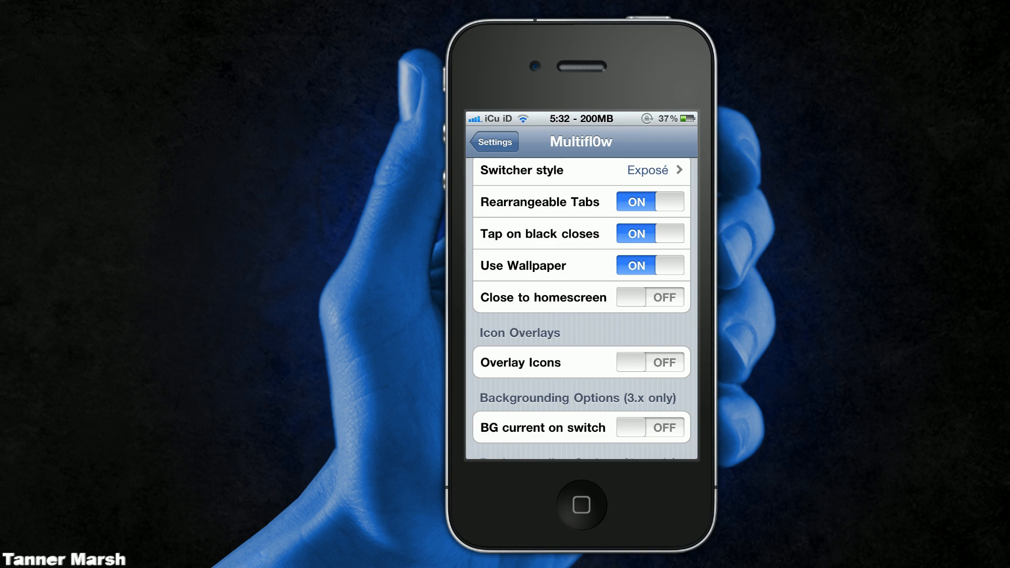
- Bring up the Exposé grid, launch Calendar from its thumbnail, then press Home
left_click(649, 361)
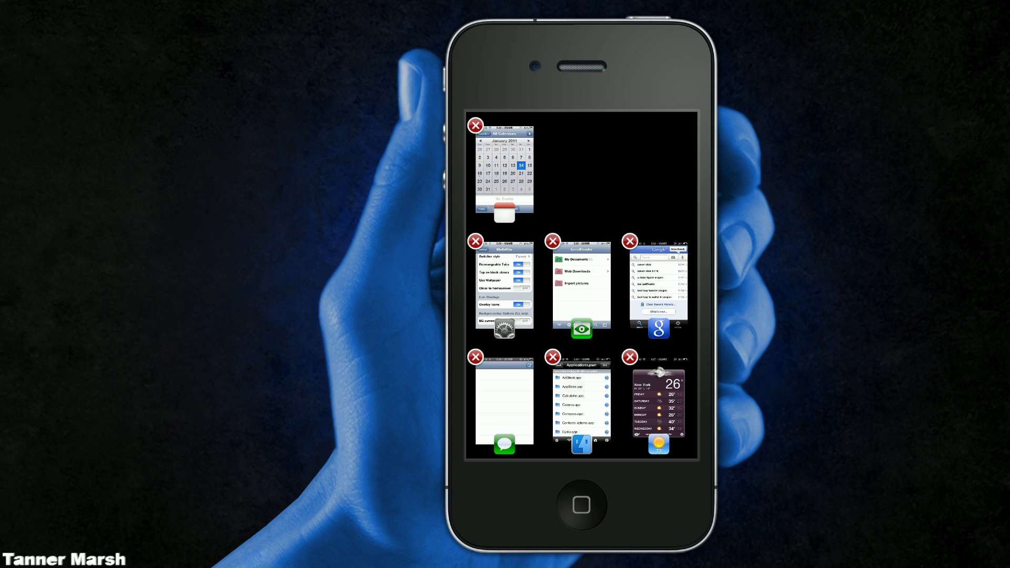
left_click(657, 403)
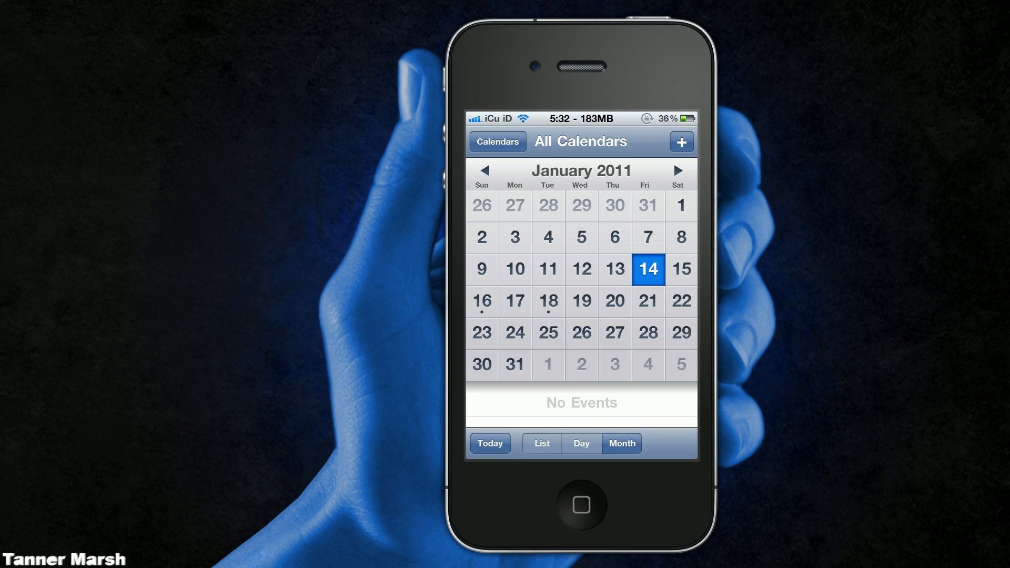
left_click(578, 505)
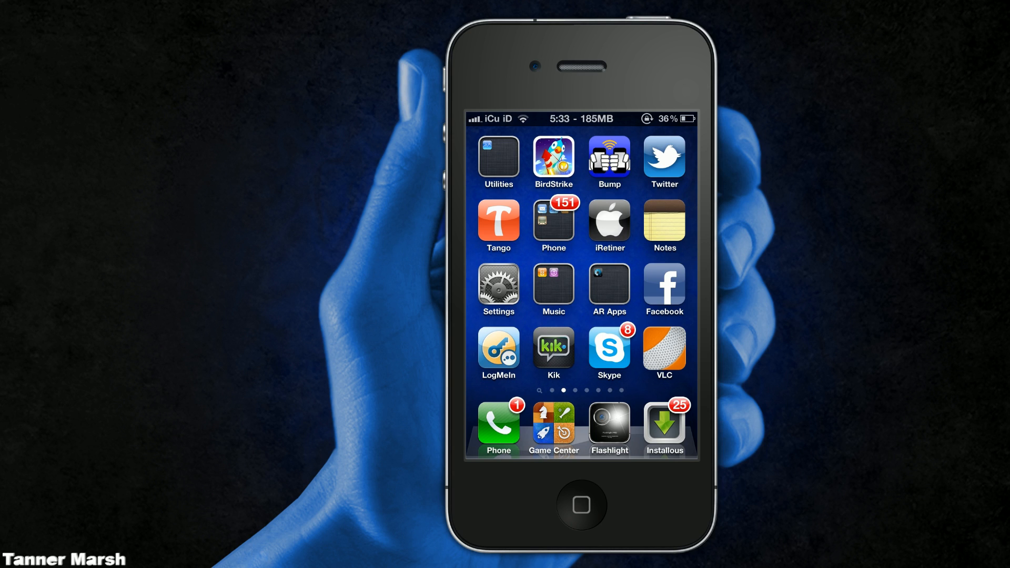